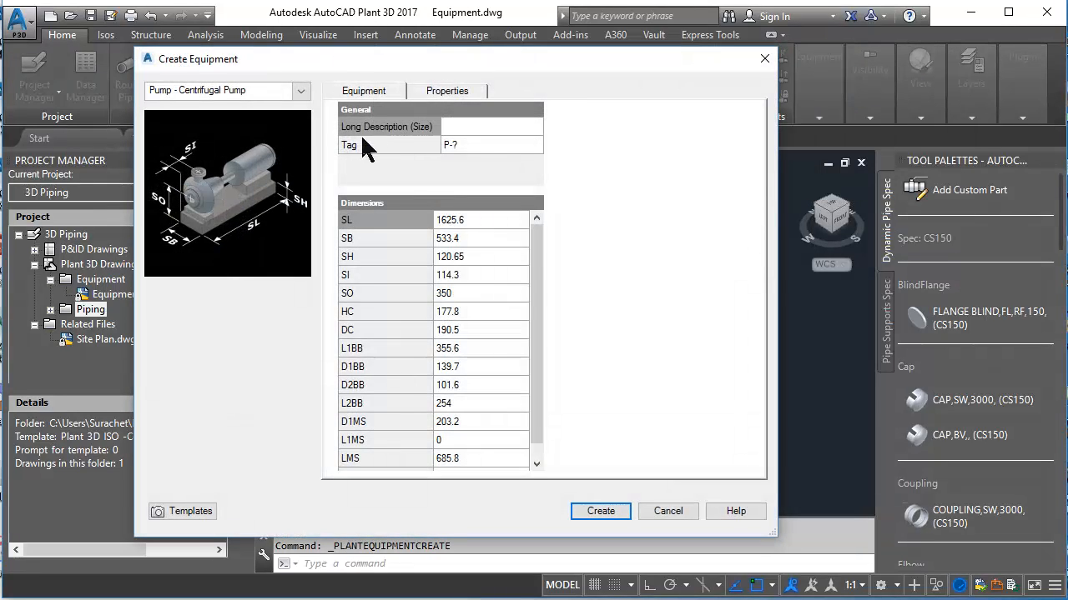
Step: Create a centrifugal pump from the equipment types and begin placing it in the model
click(300, 90)
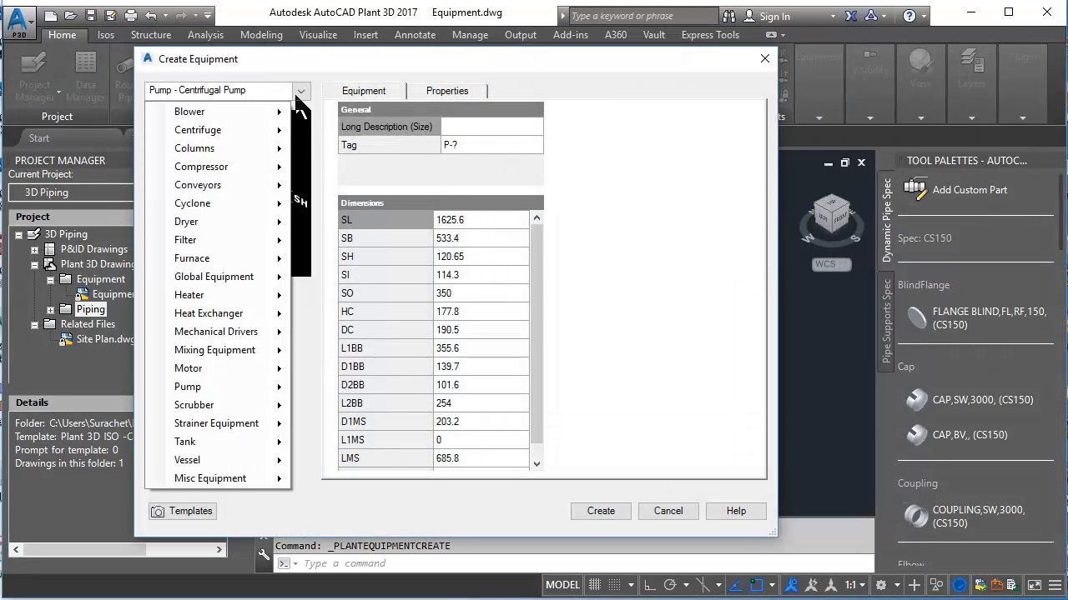
mouse_move(187, 387)
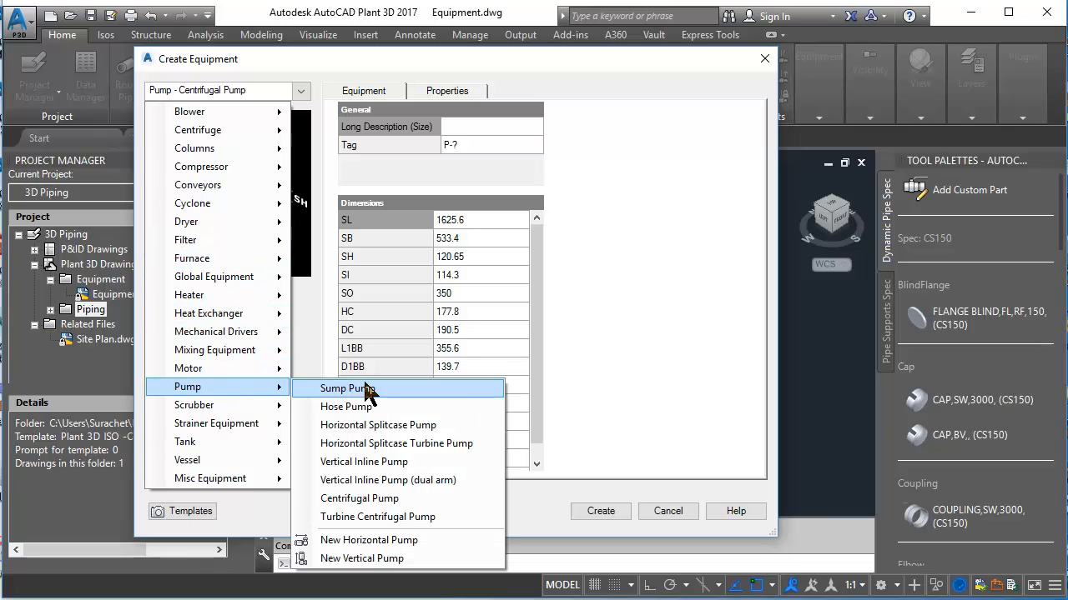
mouse_move(360, 497)
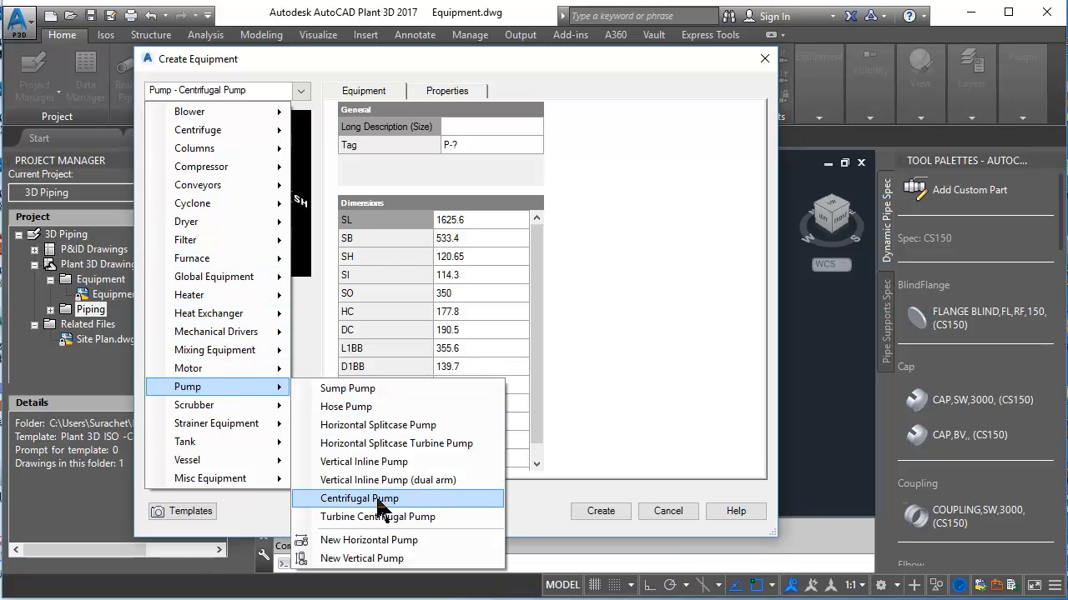
click(360, 498)
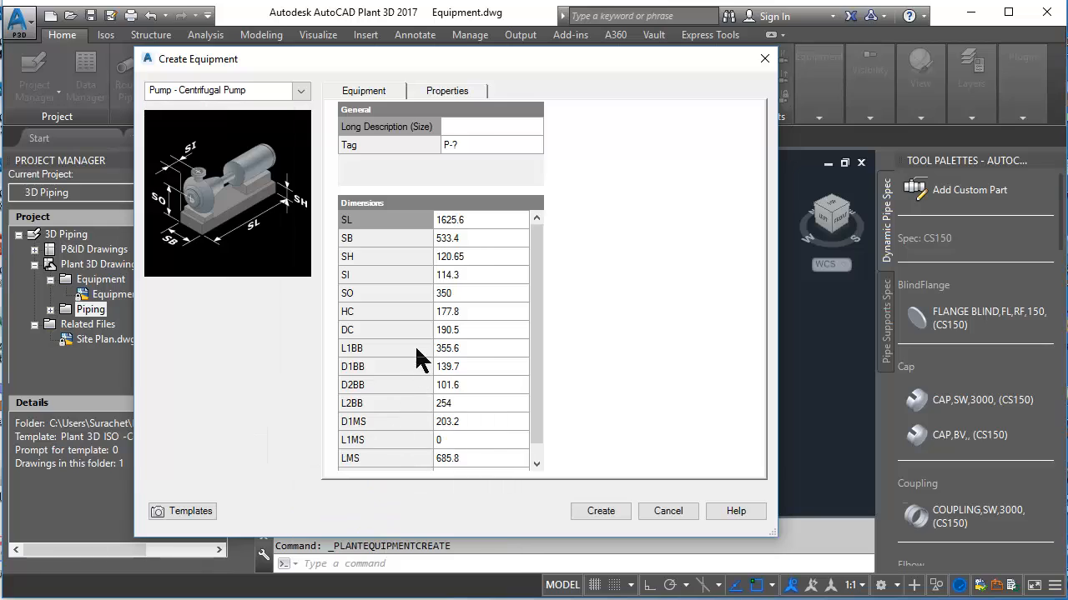
mouse_move(186, 220)
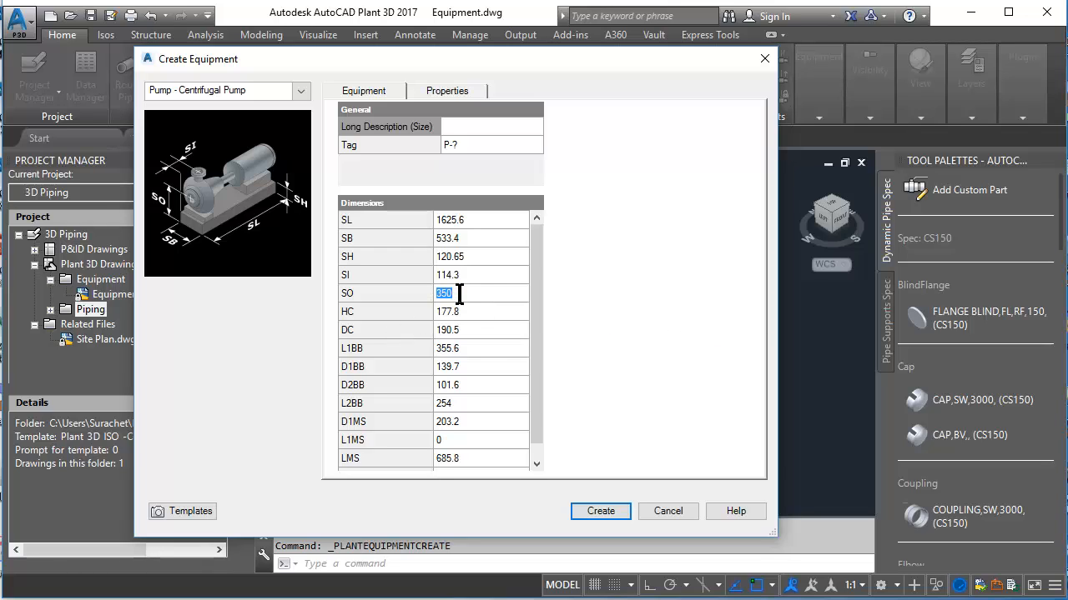
click(600, 510)
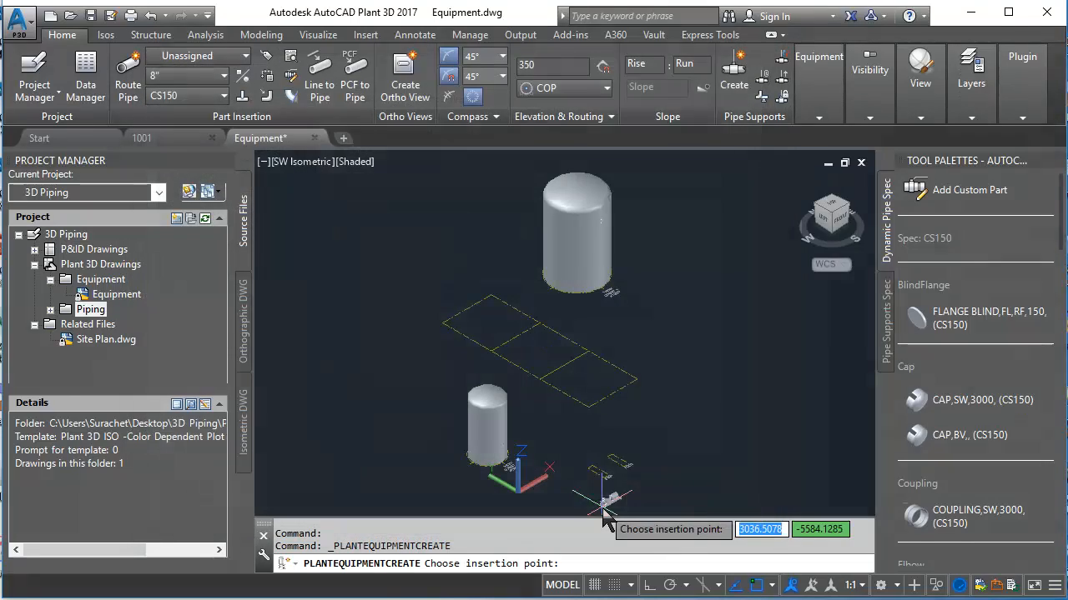
mouse_move(451, 330)
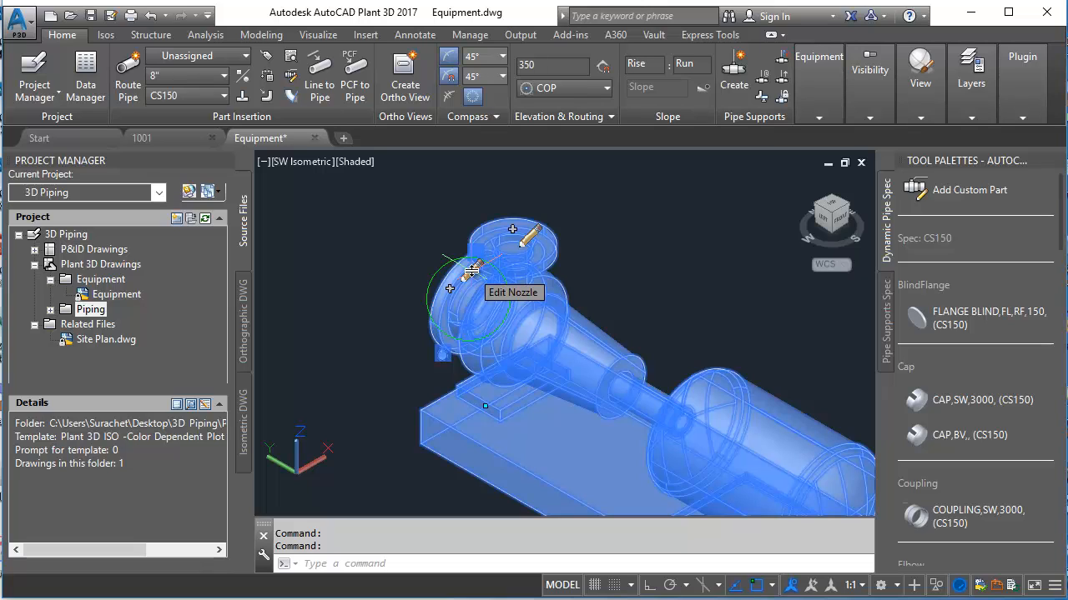
Step: Make nozzle N-2 a 6" ND flanged RF class 150 ASME B16.5 nozzle
click(513, 294)
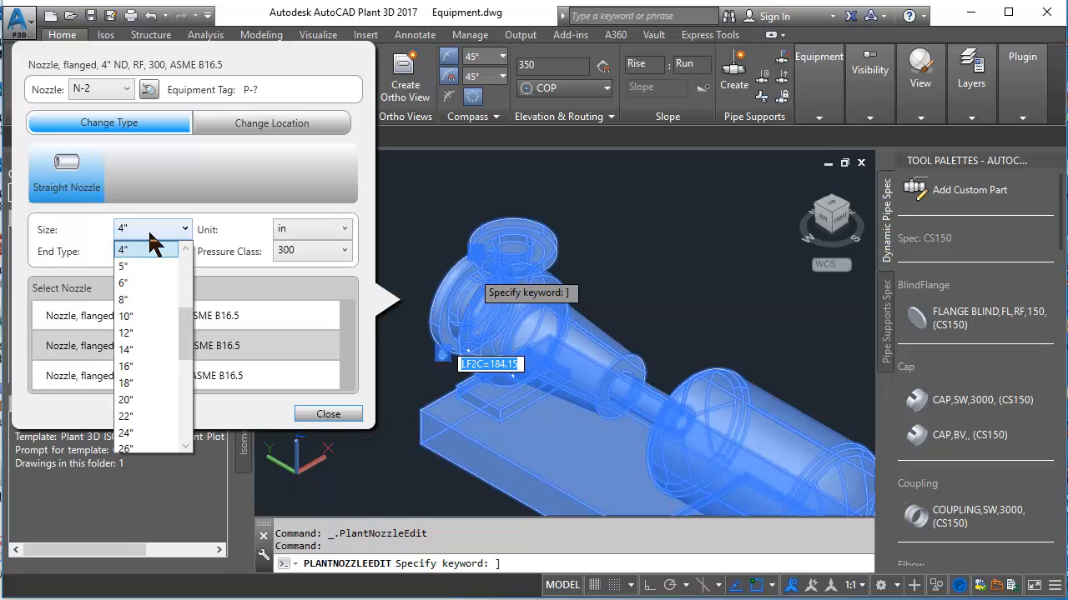
click(124, 283)
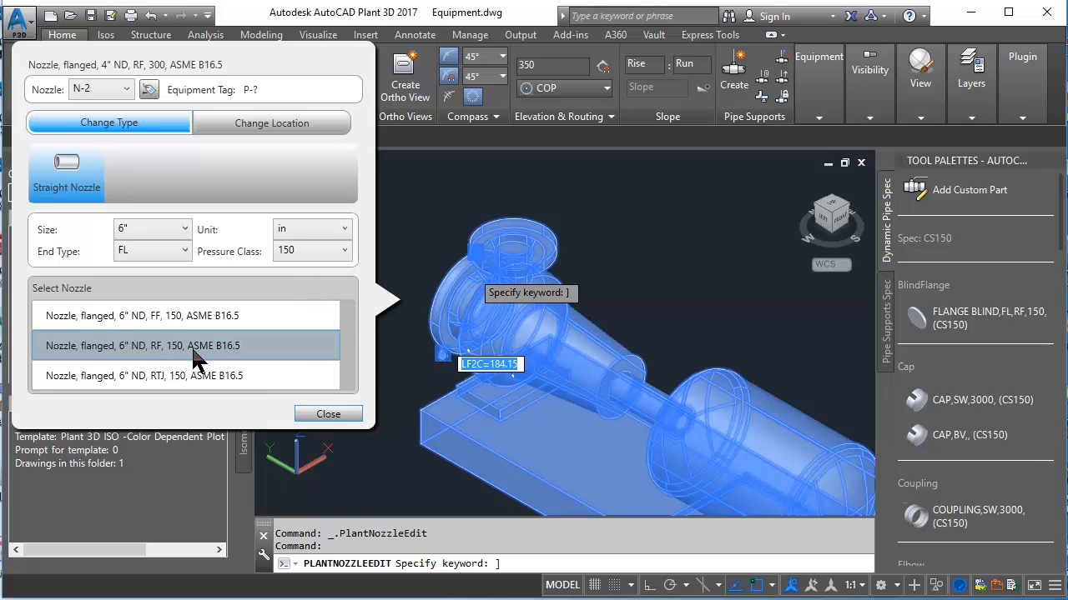
click(144, 345)
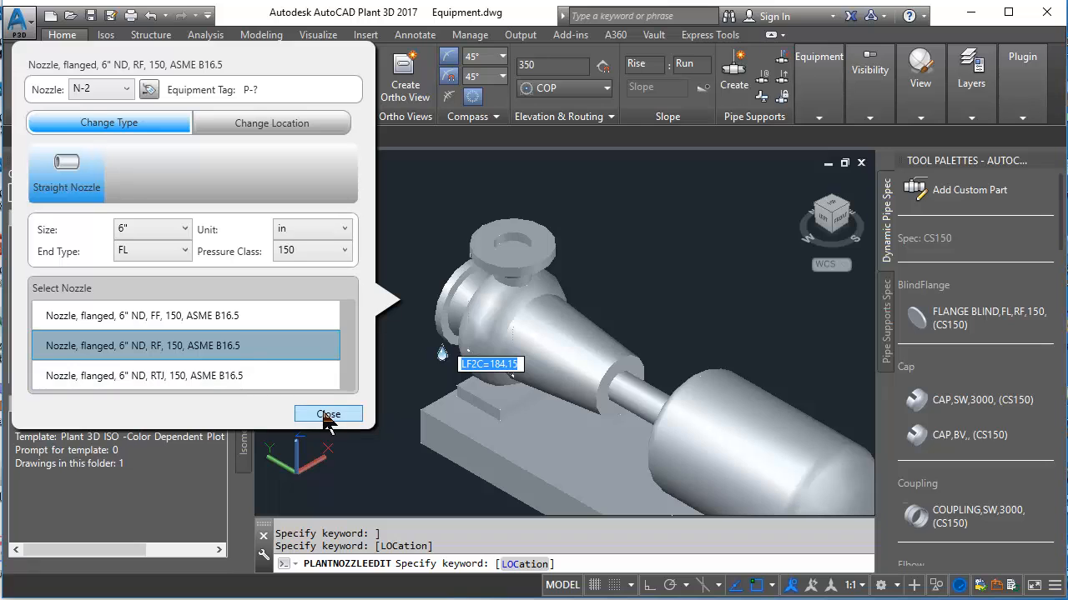
click(327, 414)
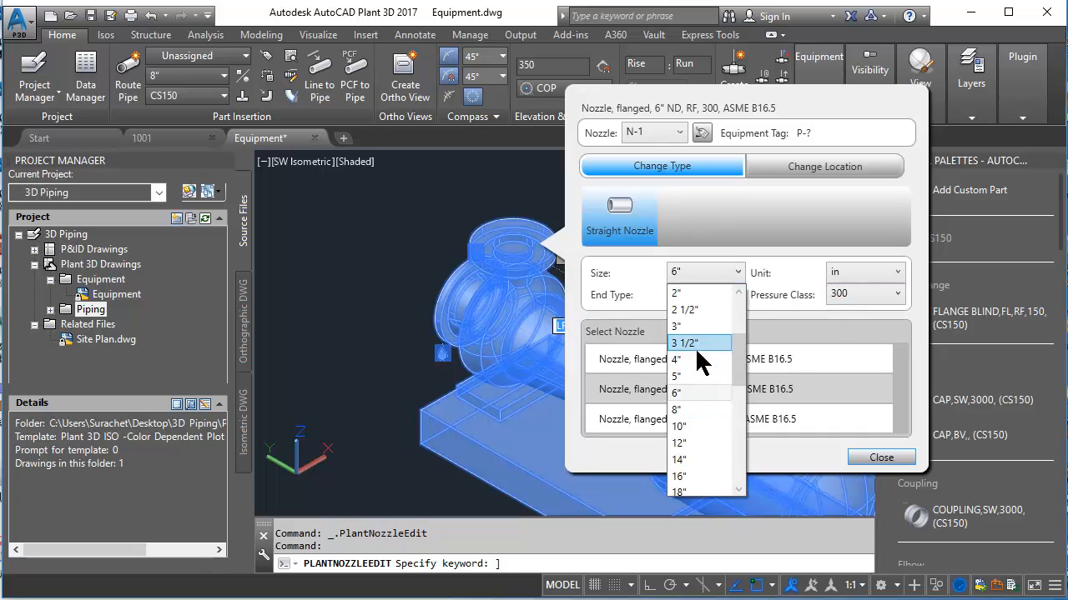
Step: Make nozzle N-1 a 4" flanged RF class 150 nozzle and deselect the pump
click(675, 361)
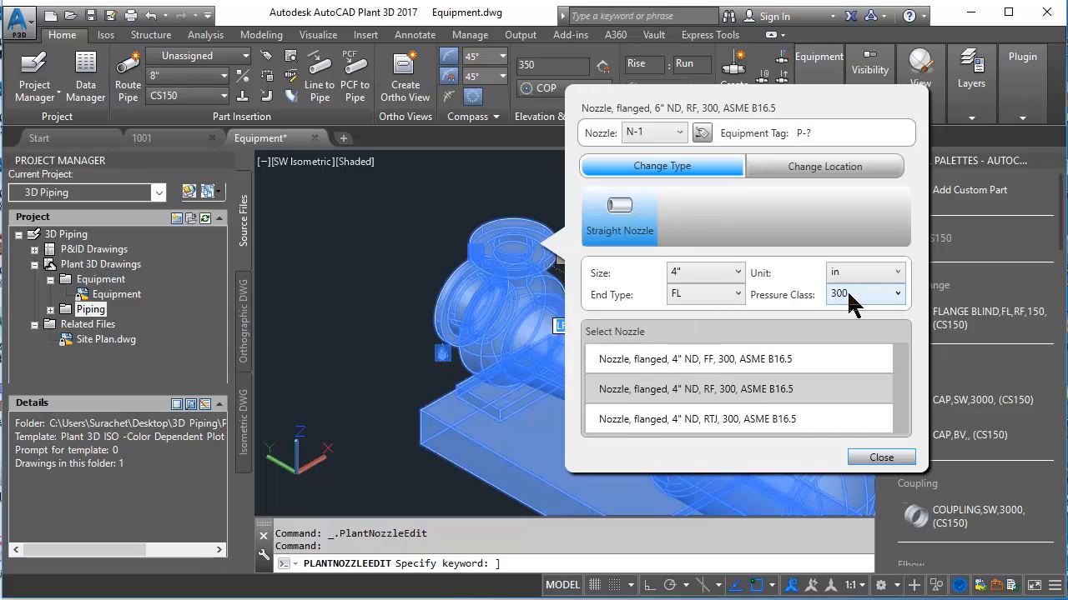
click(864, 294)
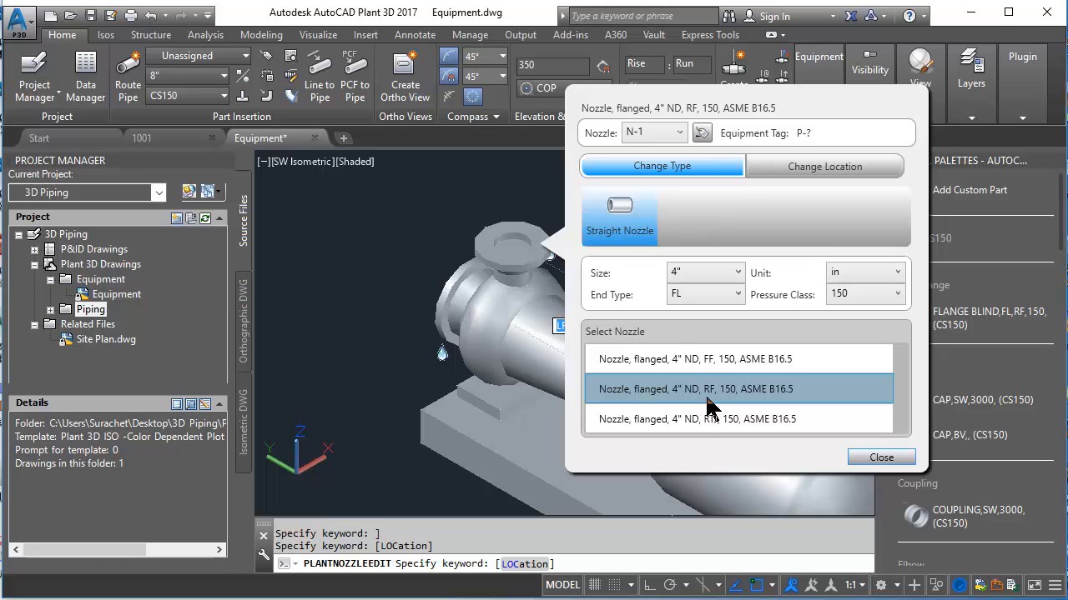
click(880, 457)
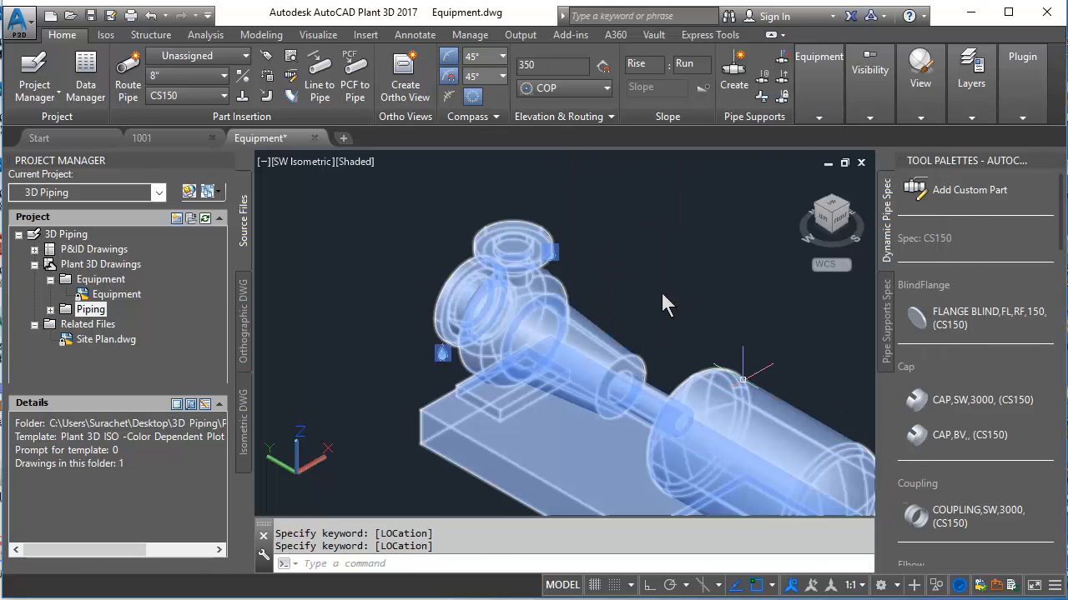
key(Escape)
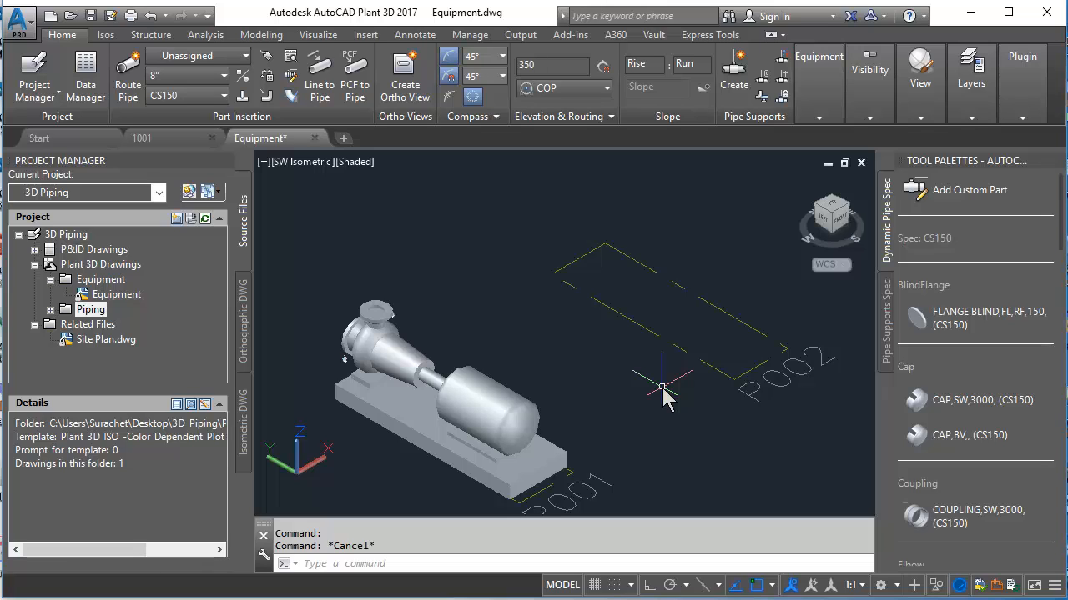
Step: Assign a P-type equipment tag with its number to the pump over the P001 label
click(421, 371)
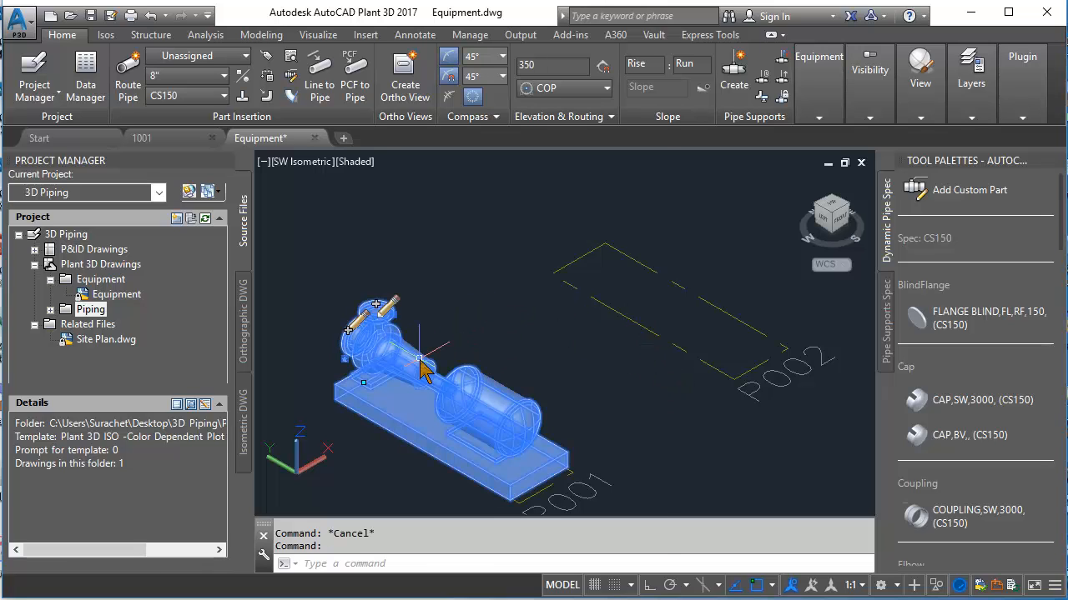
right_click(420, 367)
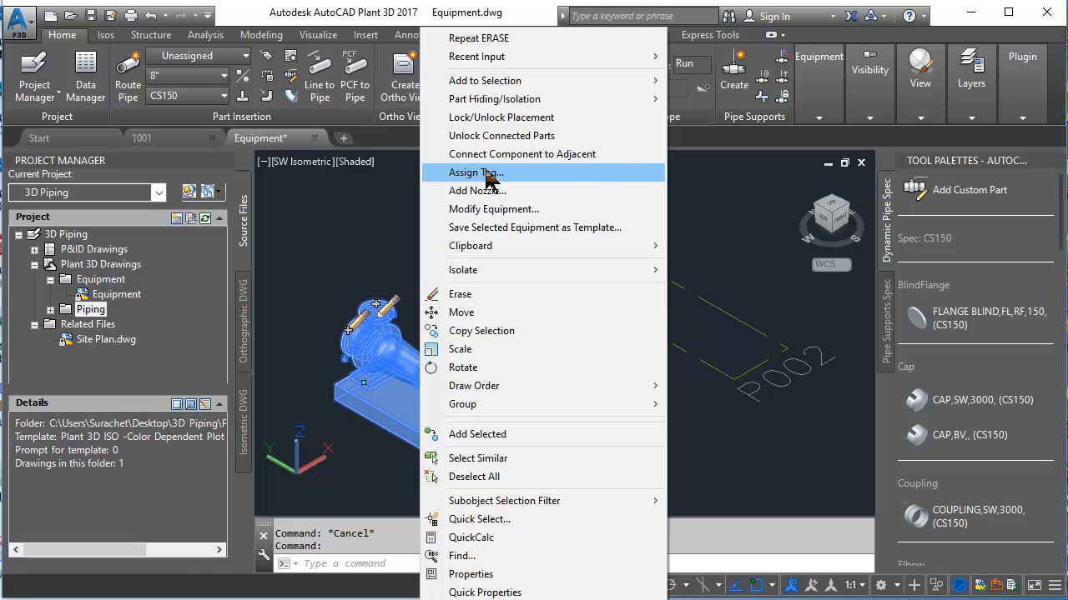
click(475, 172)
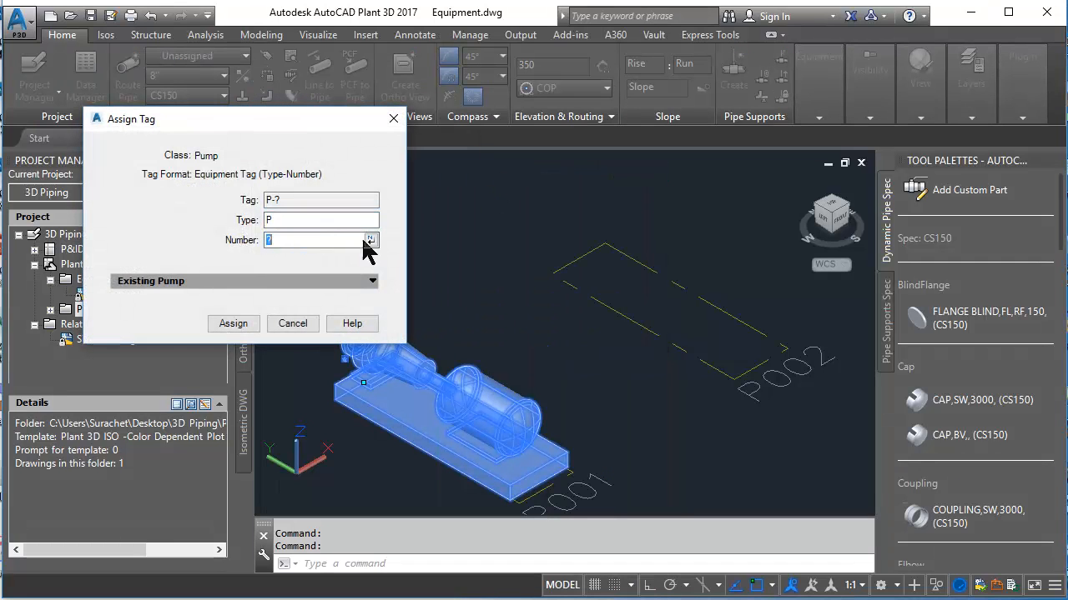
click(234, 323)
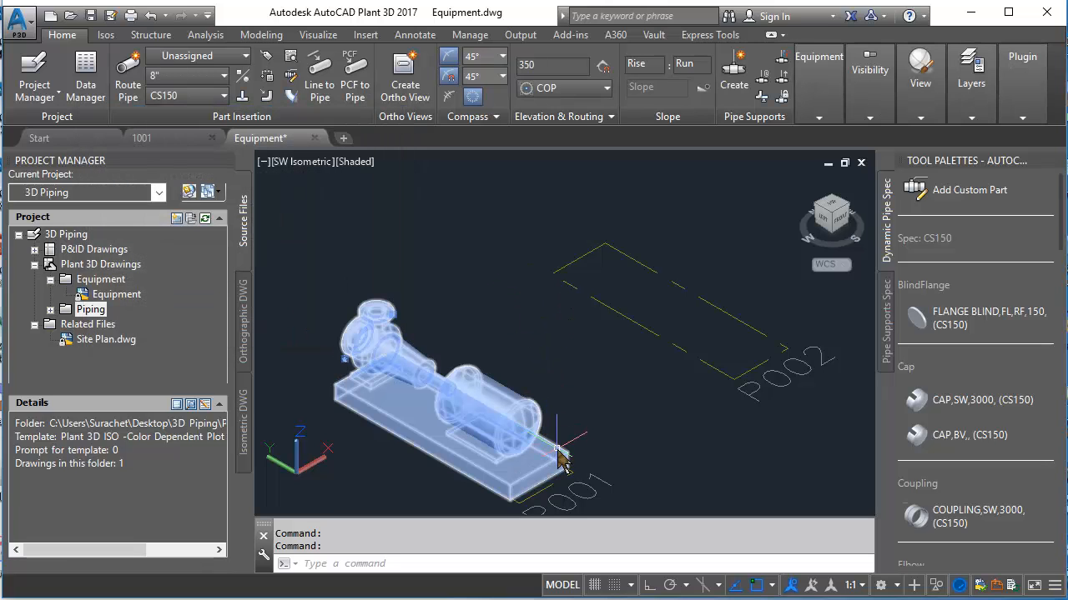
mouse_move(560, 459)
text(c)
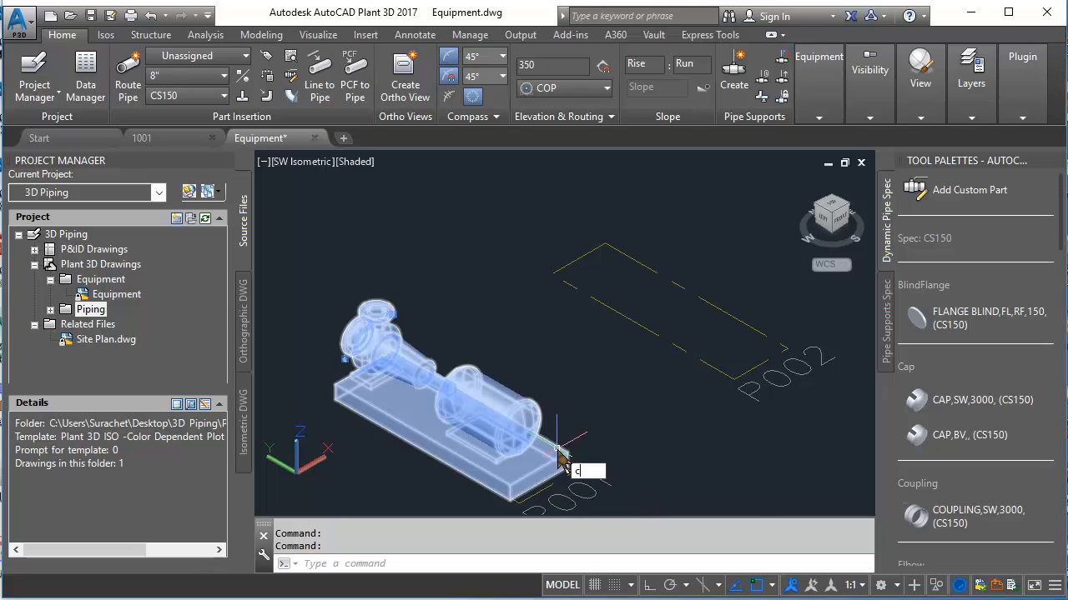
Step: Select the tagged pump to copy it toward the P002 label
click(559, 454)
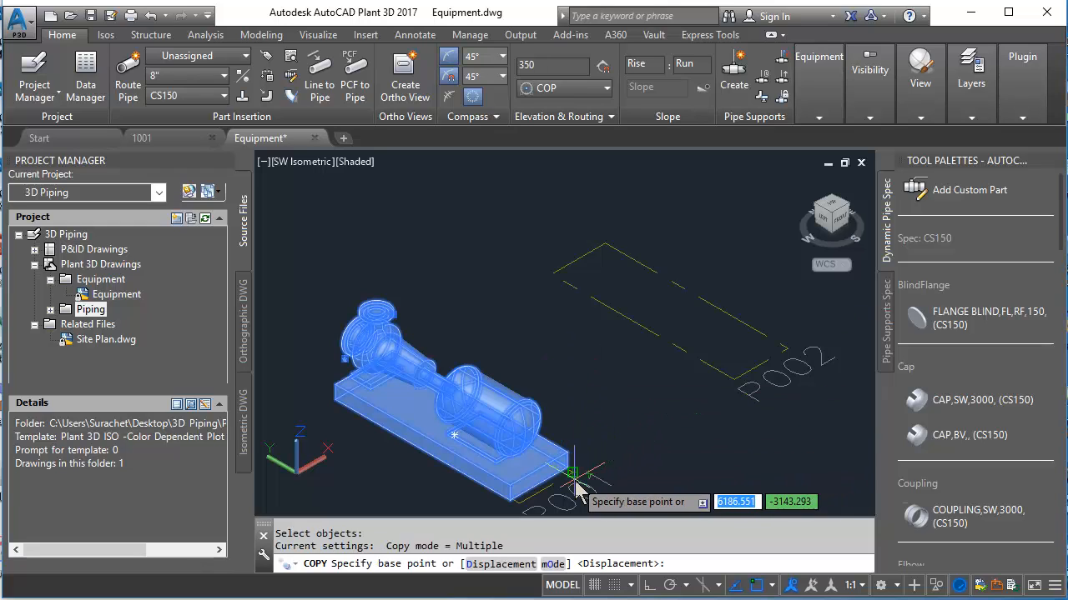
mouse_move(576, 480)
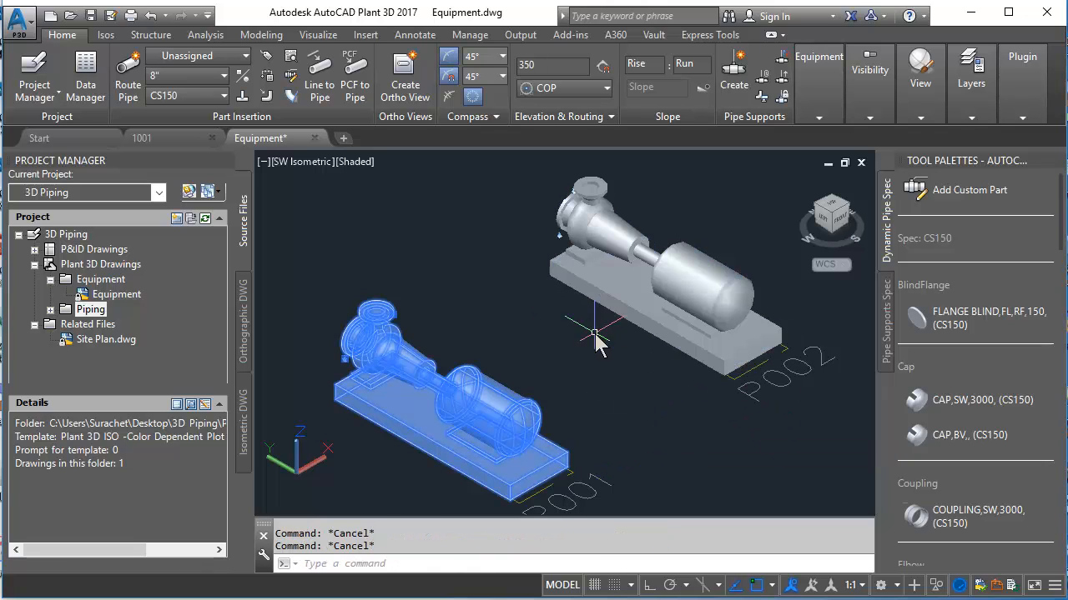
mouse_move(577, 317)
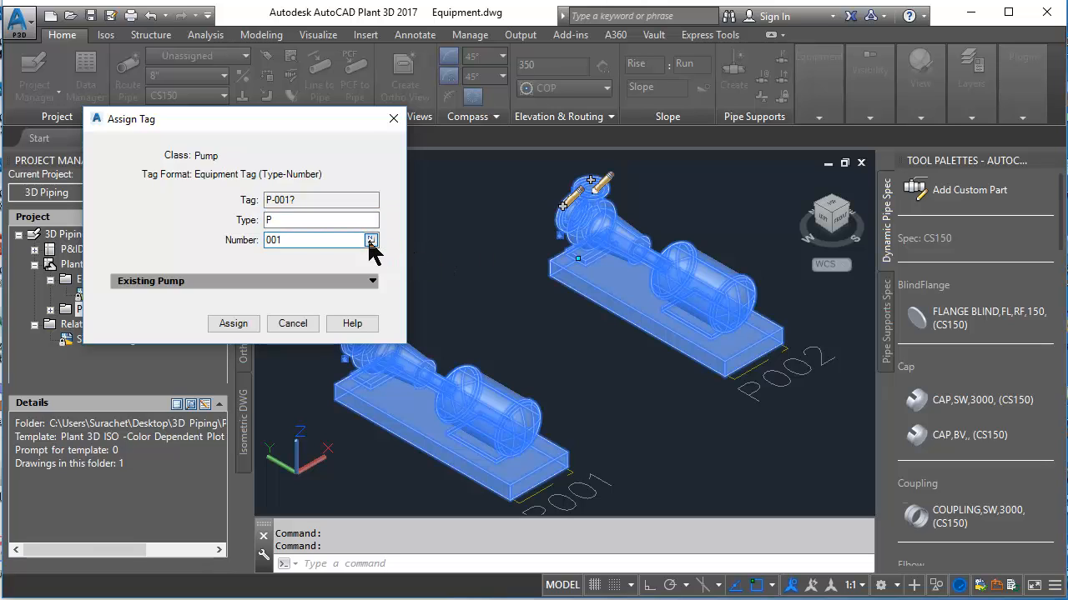
Step: Set the tag number for the copied pump over P002
click(234, 324)
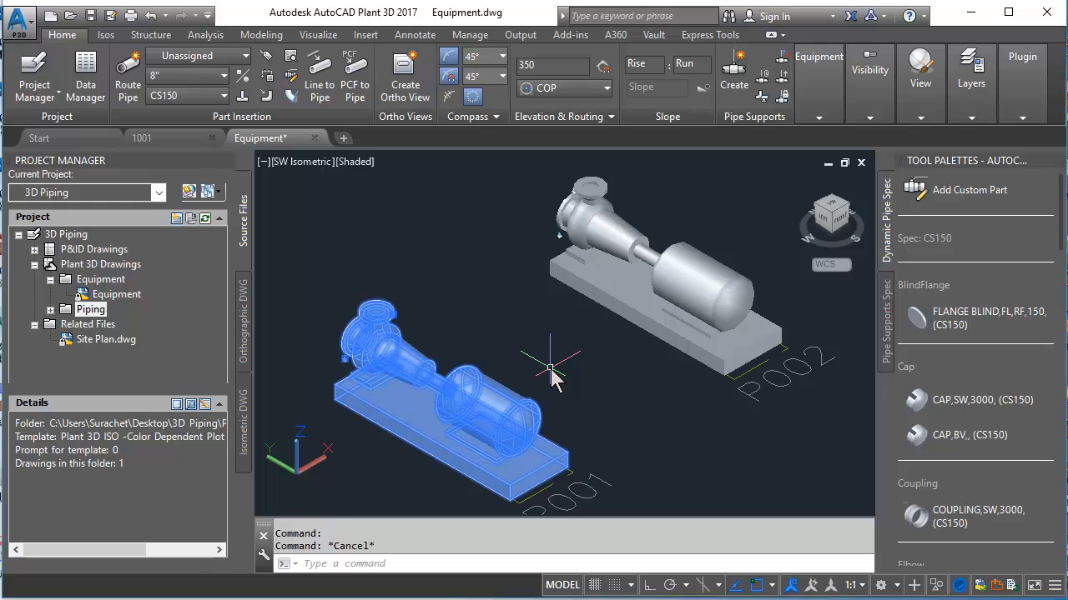
mouse_move(553, 380)
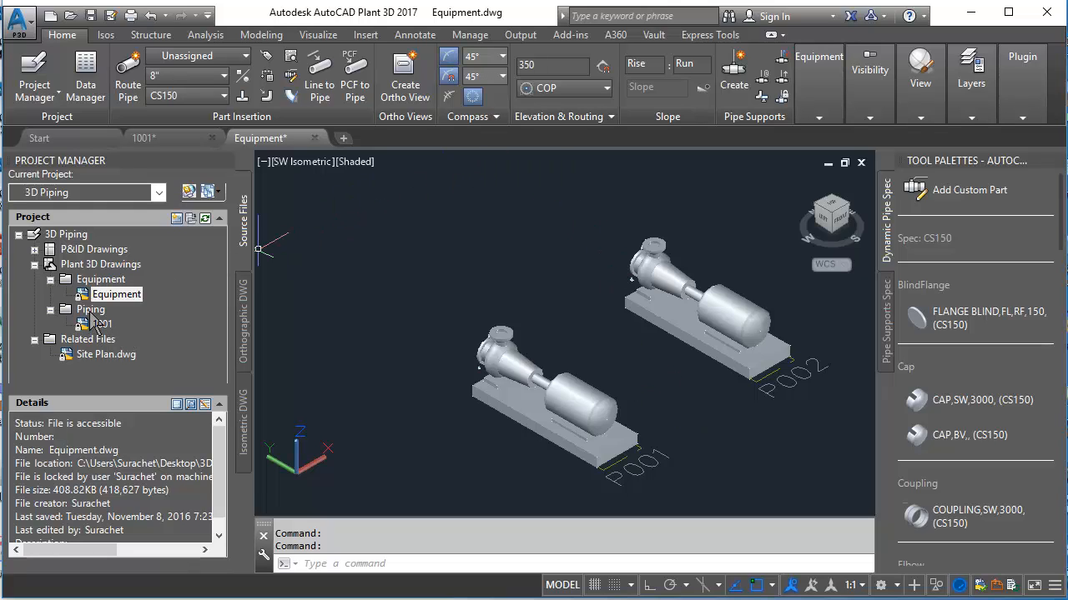
Step: Open piping drawing 1001 from Project Manager, showing the tank and both pumps
click(100, 324)
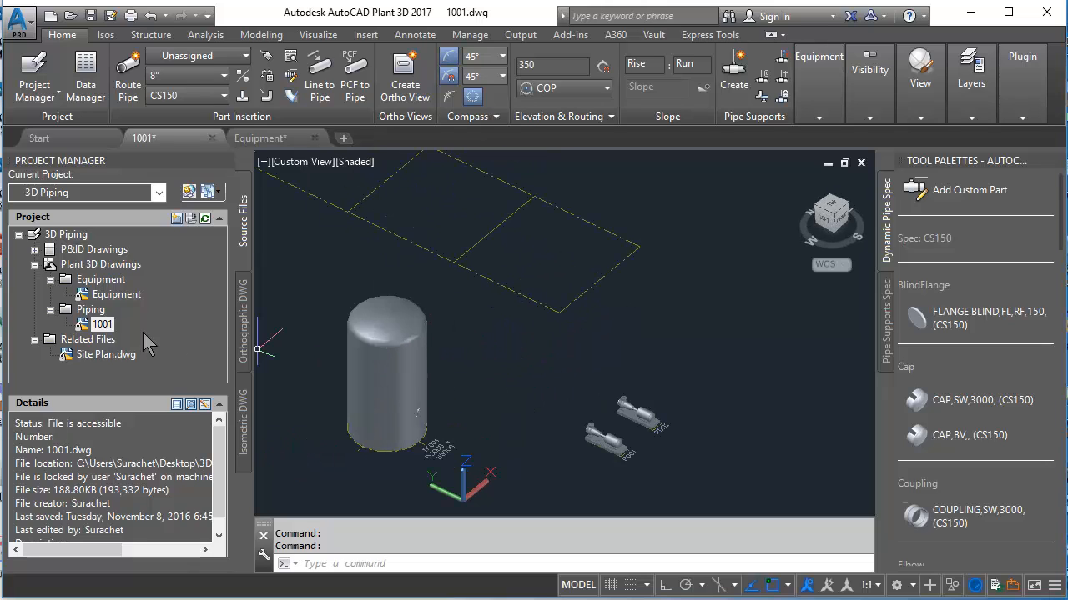
mouse_move(504, 324)
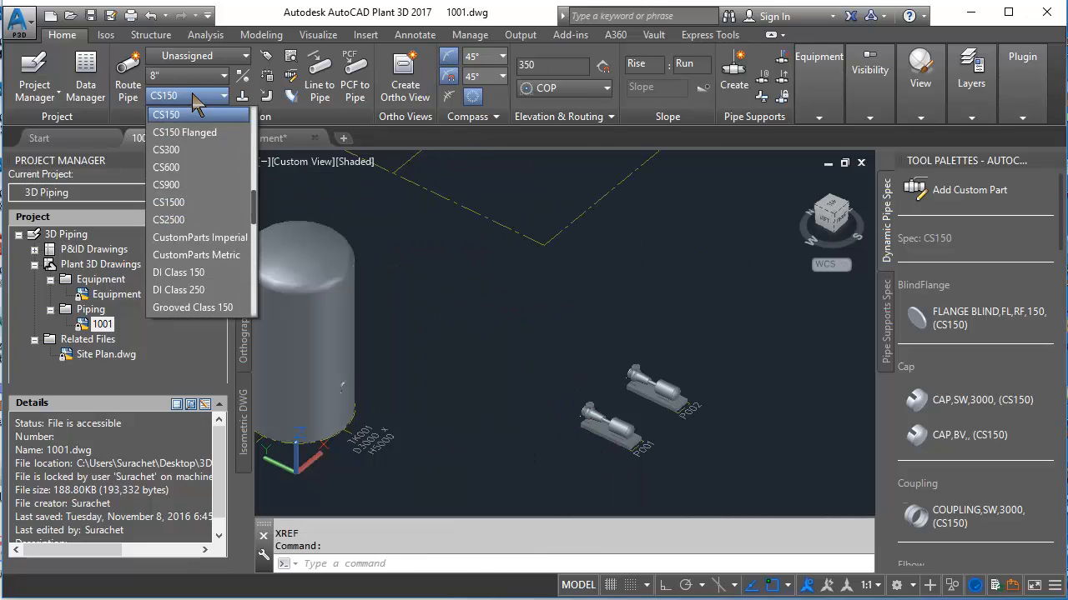
mouse_move(184, 130)
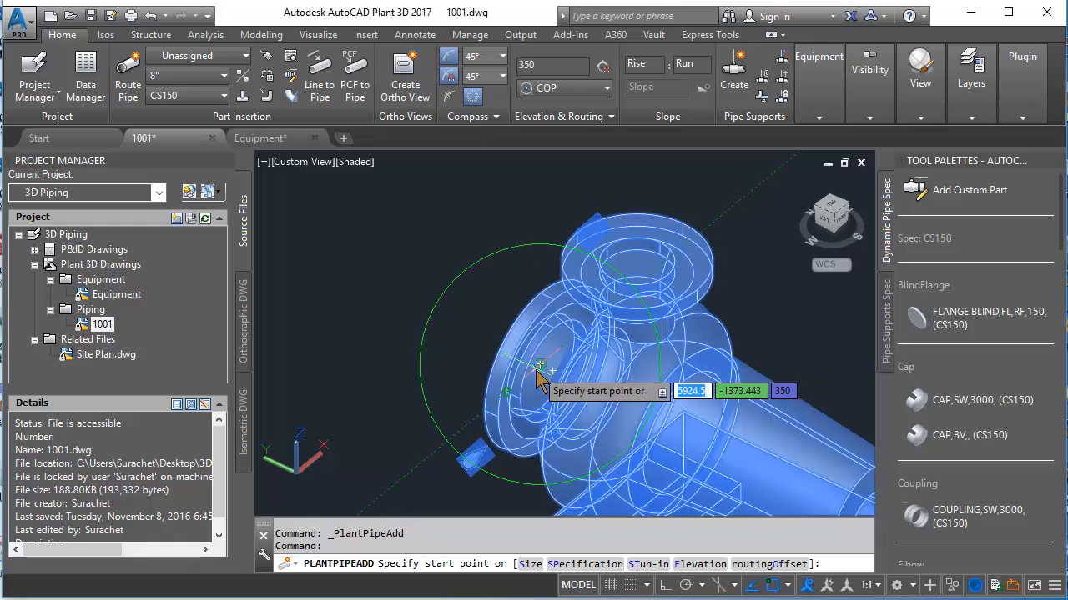
Step: Start the pipe at the pump nozzle with an elevation value of 150
click(540, 367)
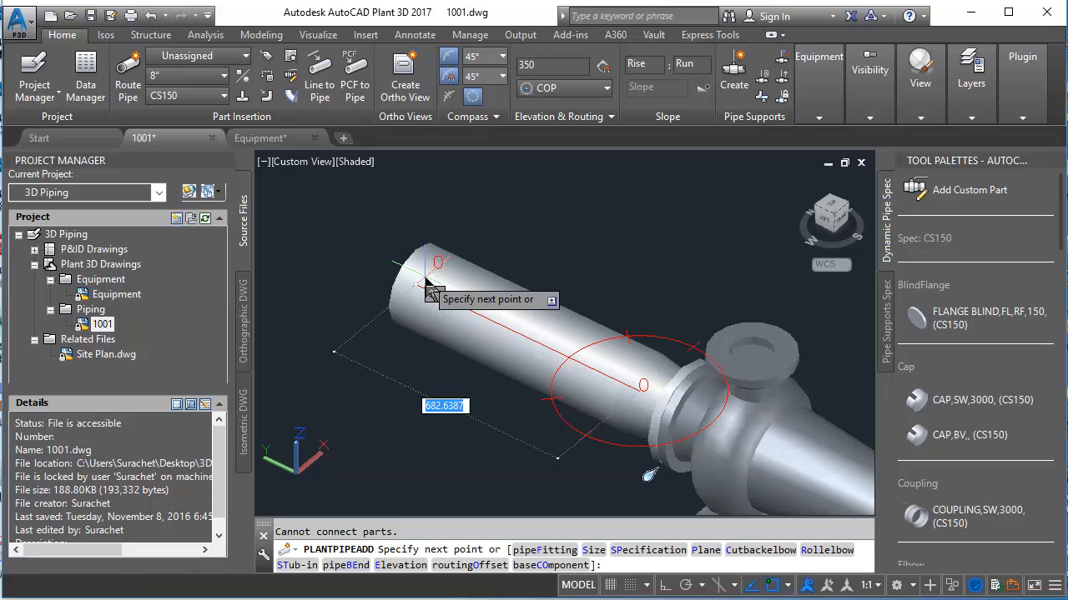
text(150)
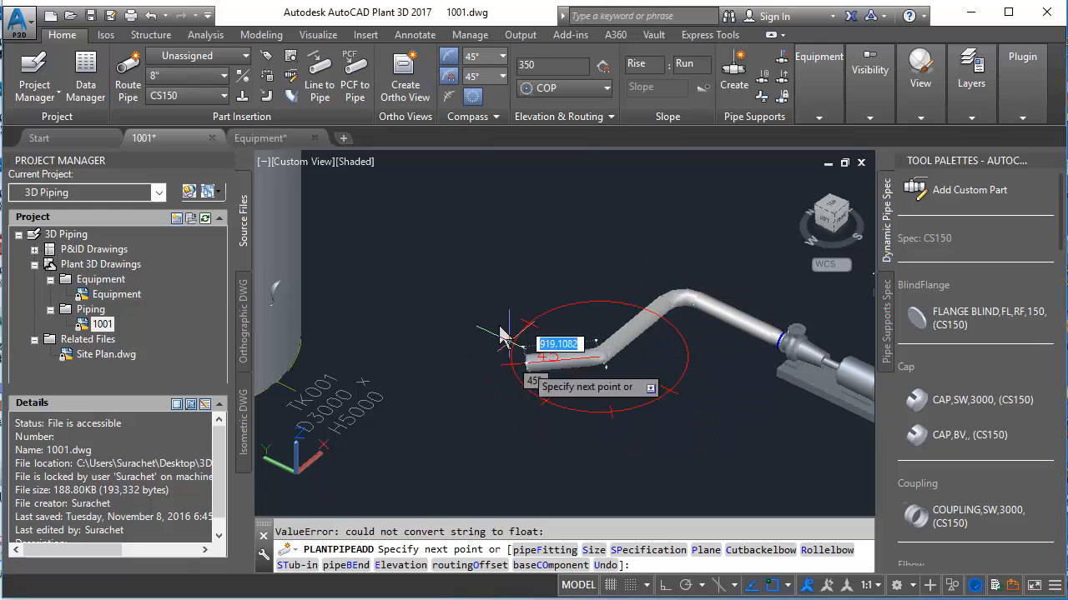
Step: End the run at the tank nozzle and preview the next routing solution
right_click(501, 337)
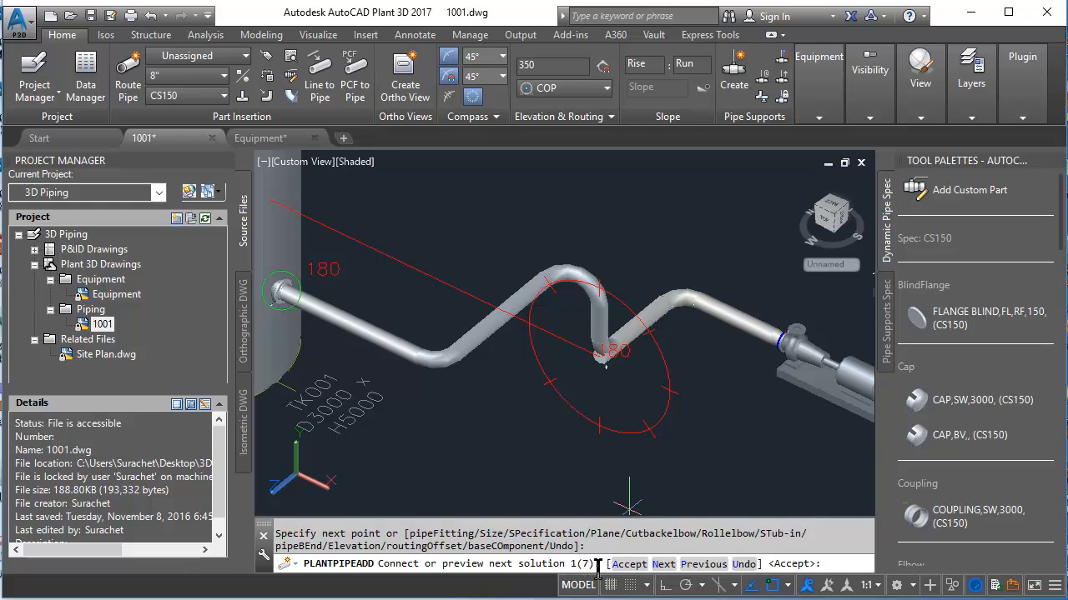
click(664, 564)
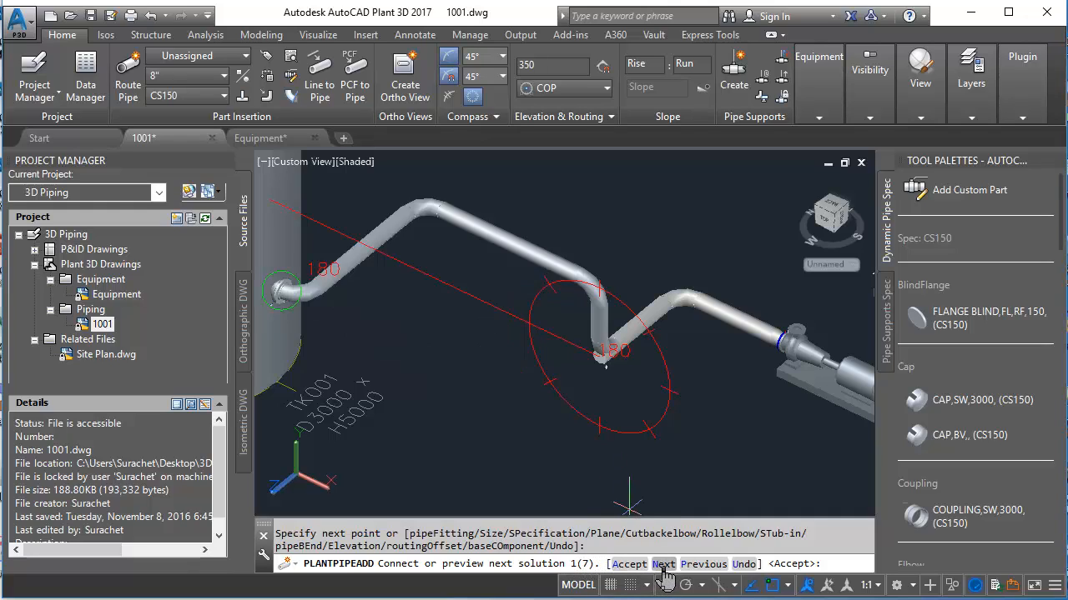